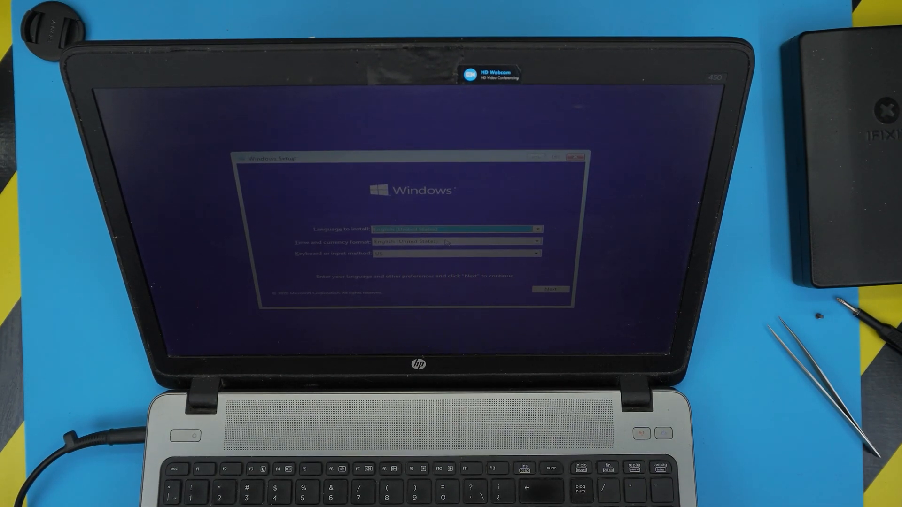
# Expand the Time and currency format list on the Windows Setup language screen.
pyautogui.click(537, 241)
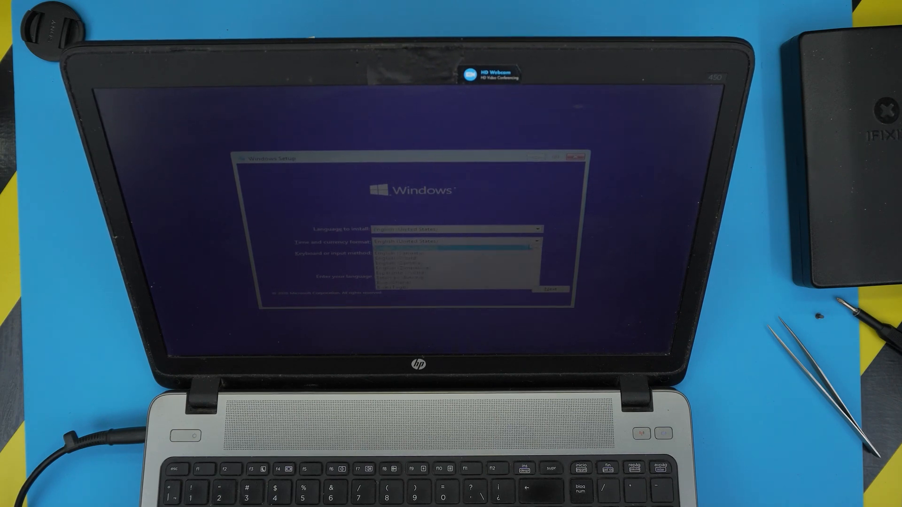